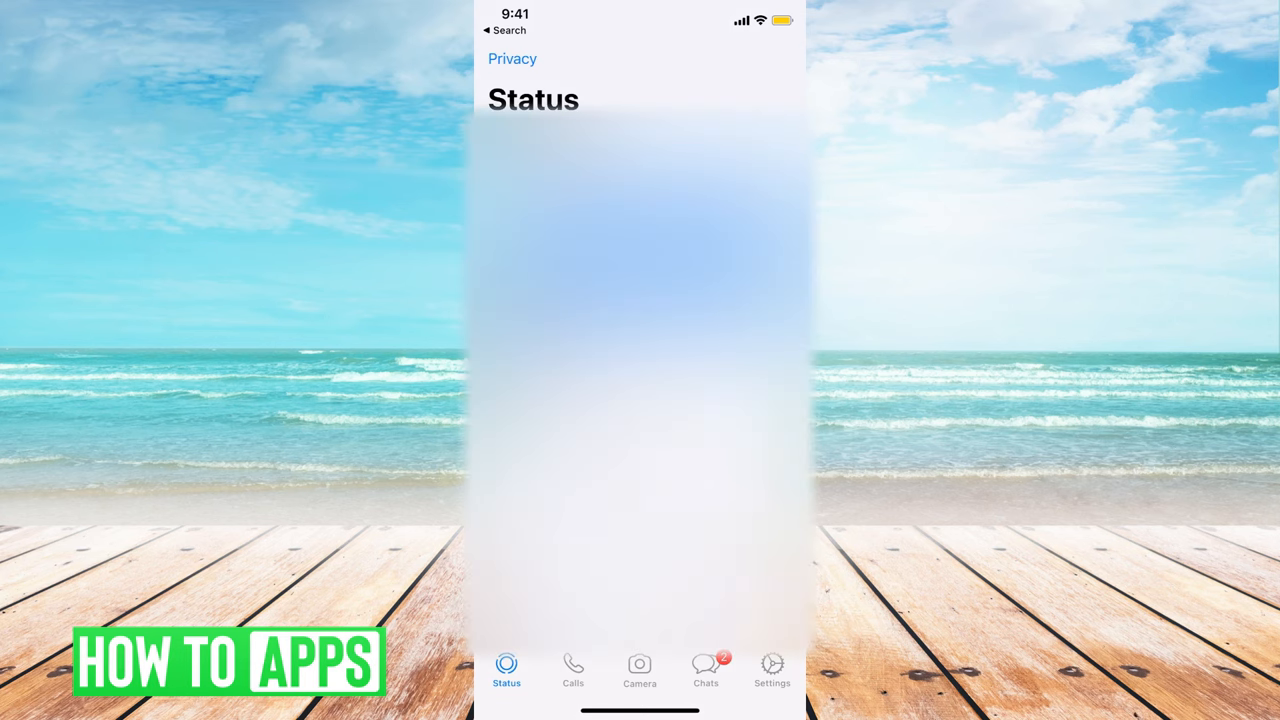
Step: Start a new broadcast list from Broadcast Lists on the Chats tab
{"action": "left_click", "coordinate": [705, 665]}
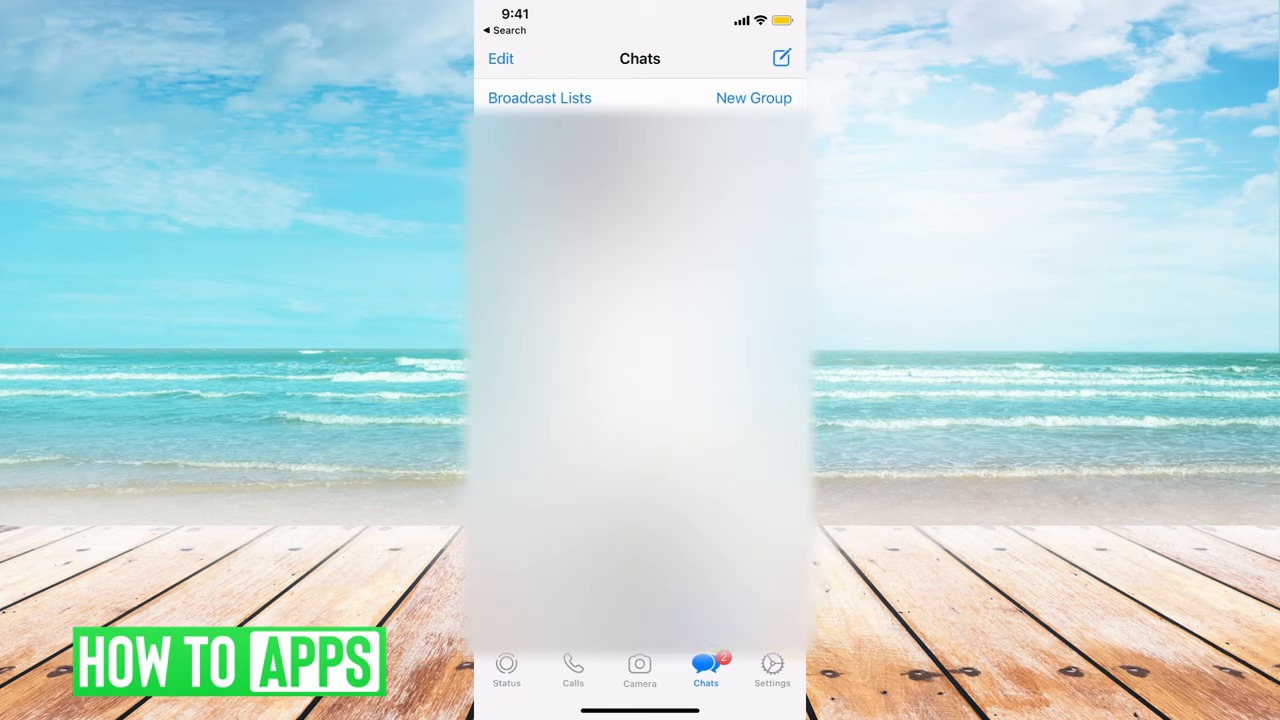
{"action": "left_click", "coordinate": [538, 97]}
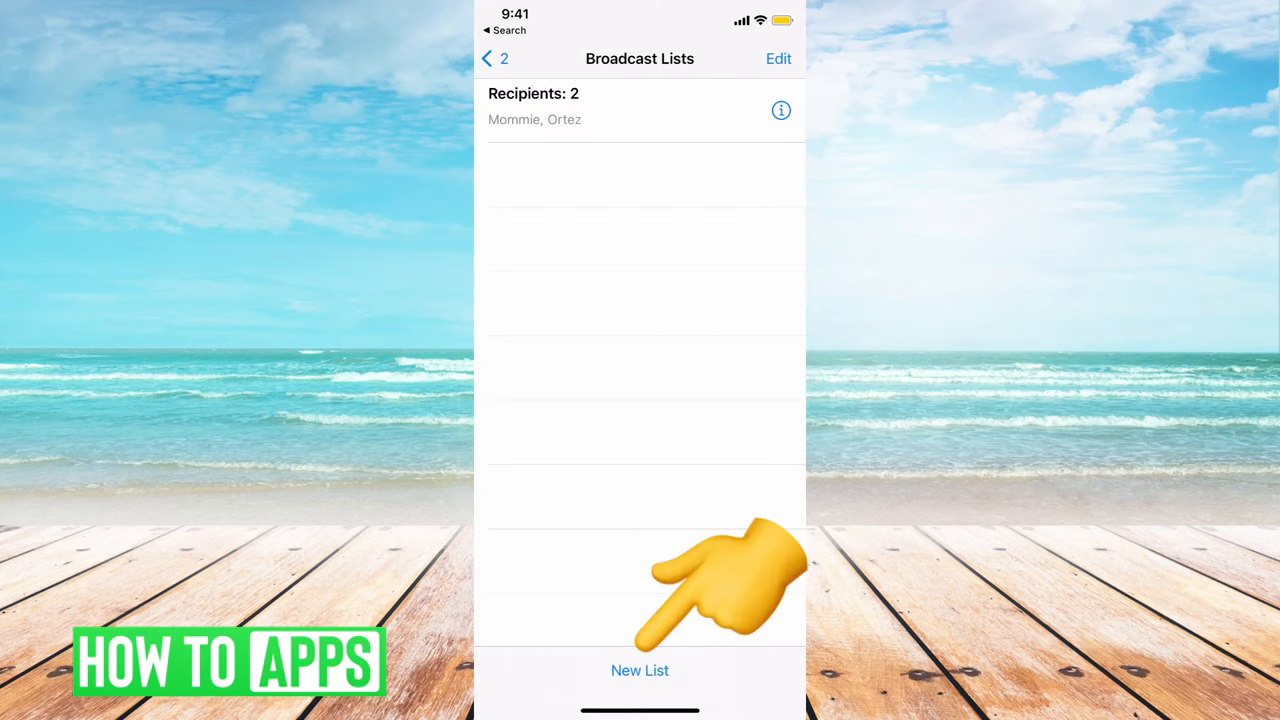
{"action": "left_click", "coordinate": [639, 670]}
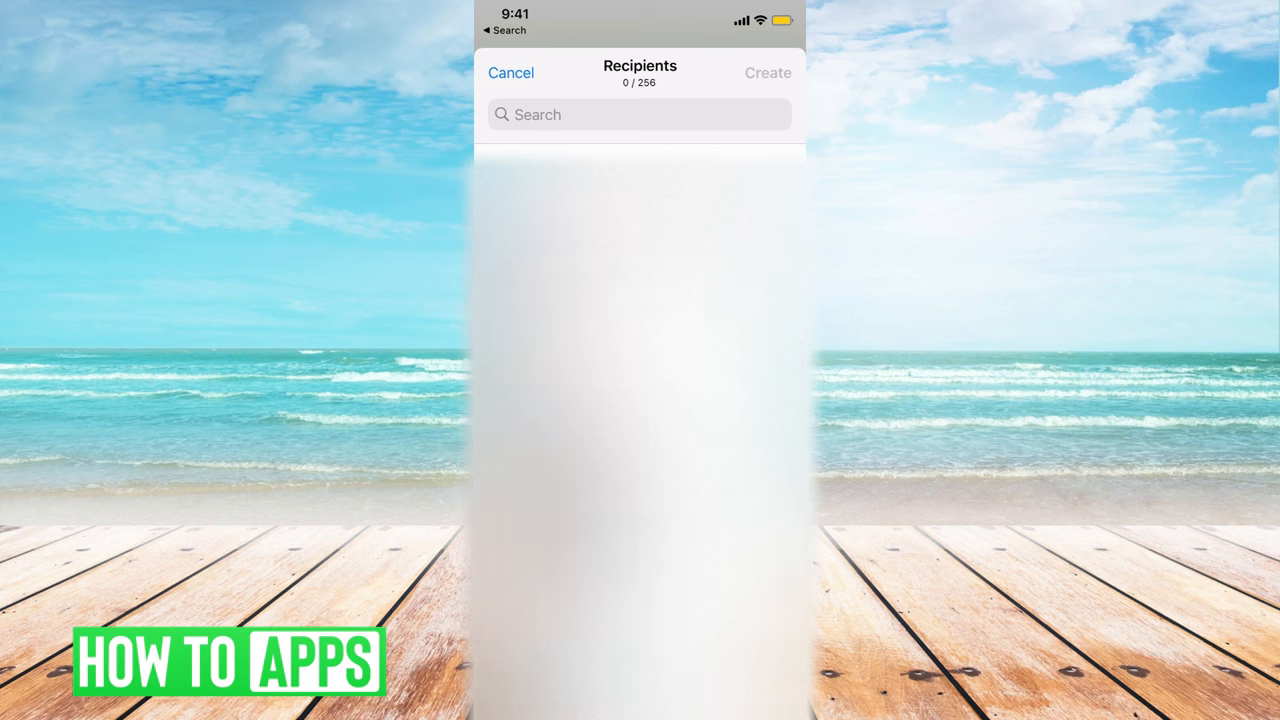
Step: Restart the new list, search 'Mom' to add Mommie, then search 'Fath' for Father Dearest
{"action": "left_click", "coordinate": [767, 72]}
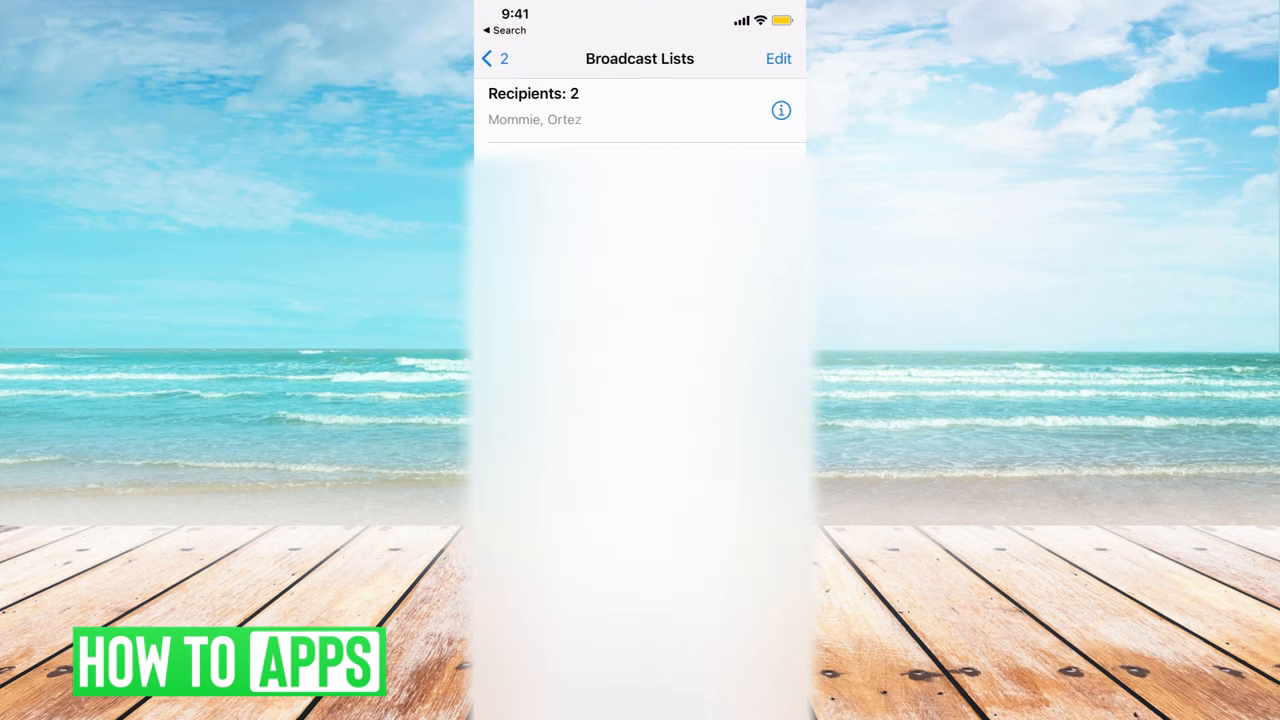
{"action": "left_click", "coordinate": [777, 58]}
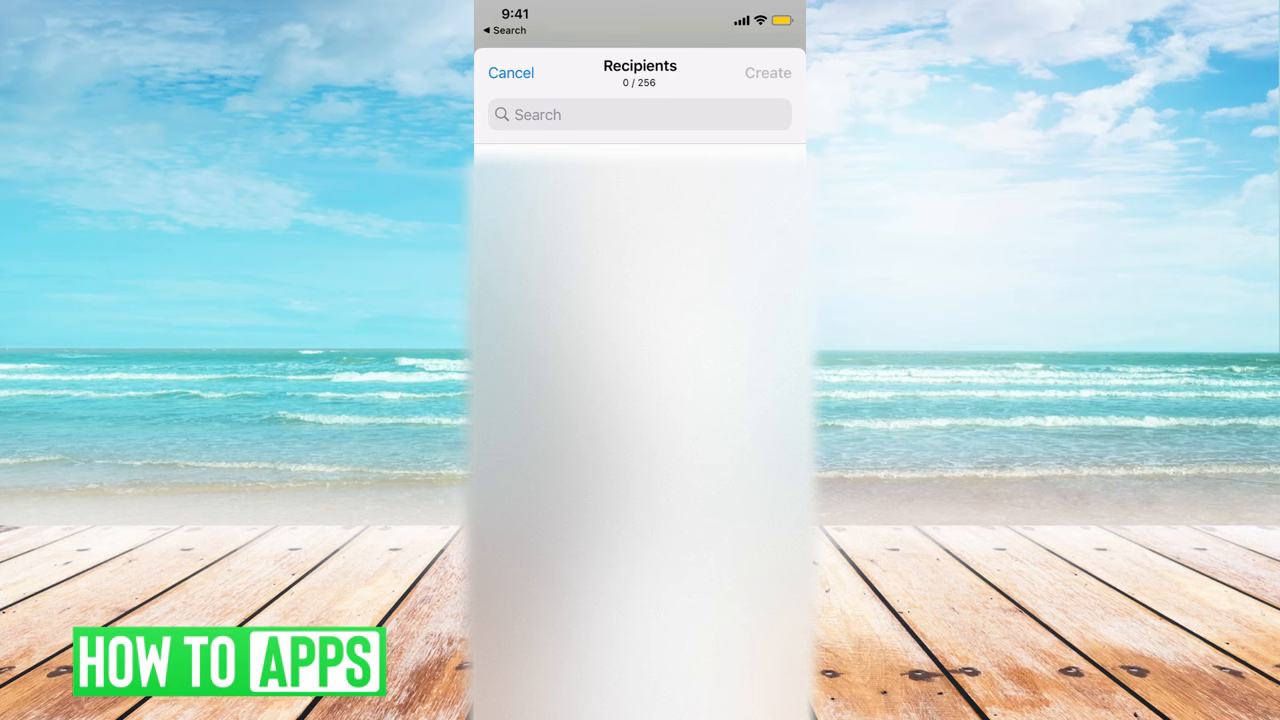
{"action": "type", "text": "Mom"}
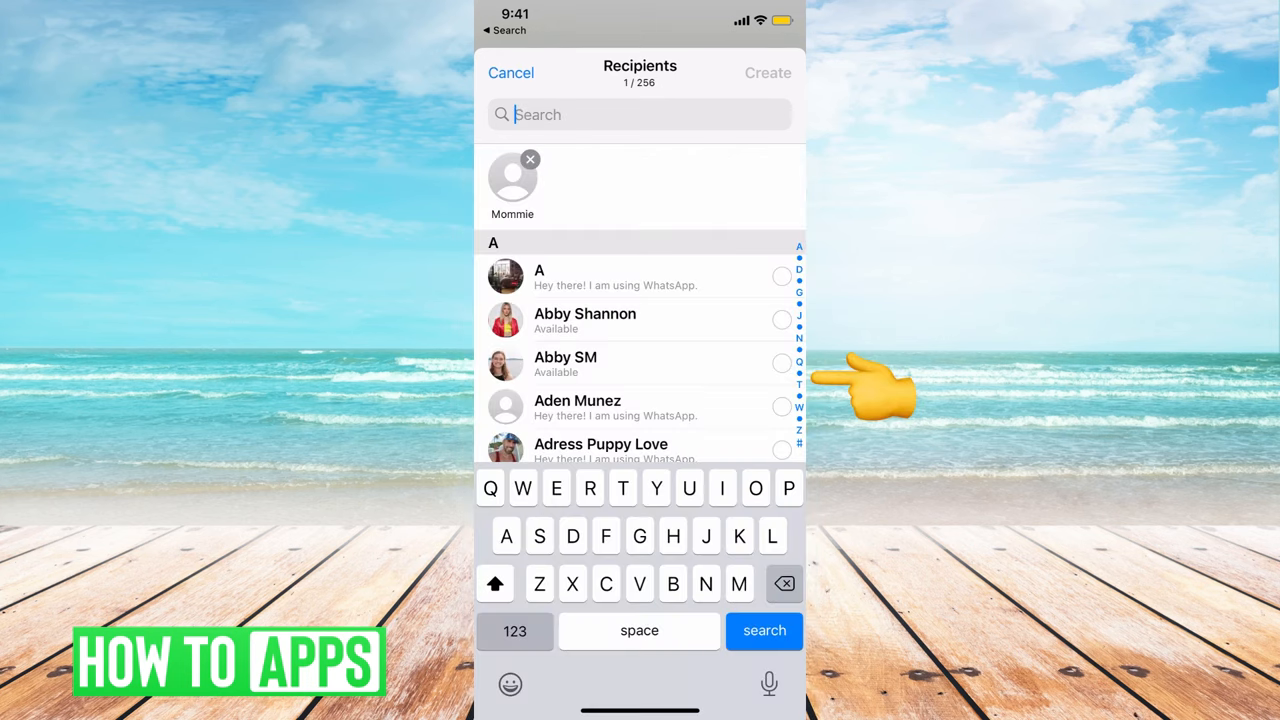
{"action": "type", "text": "Fath"}
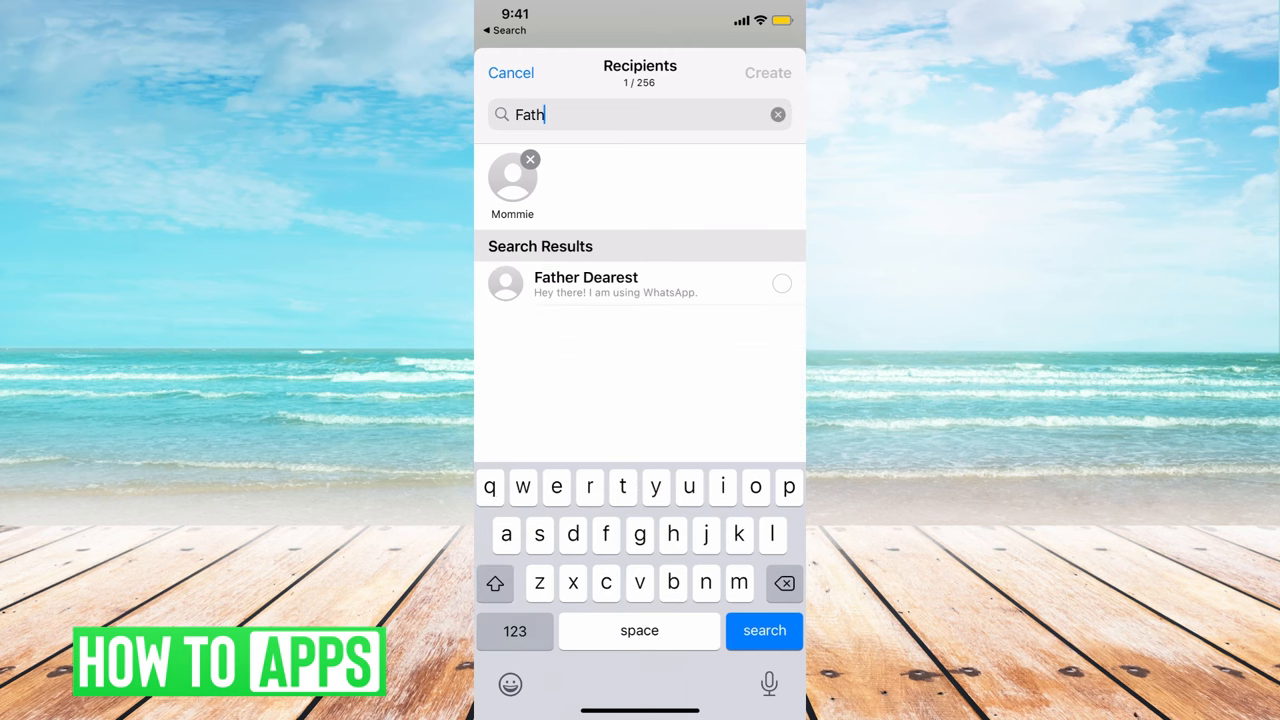